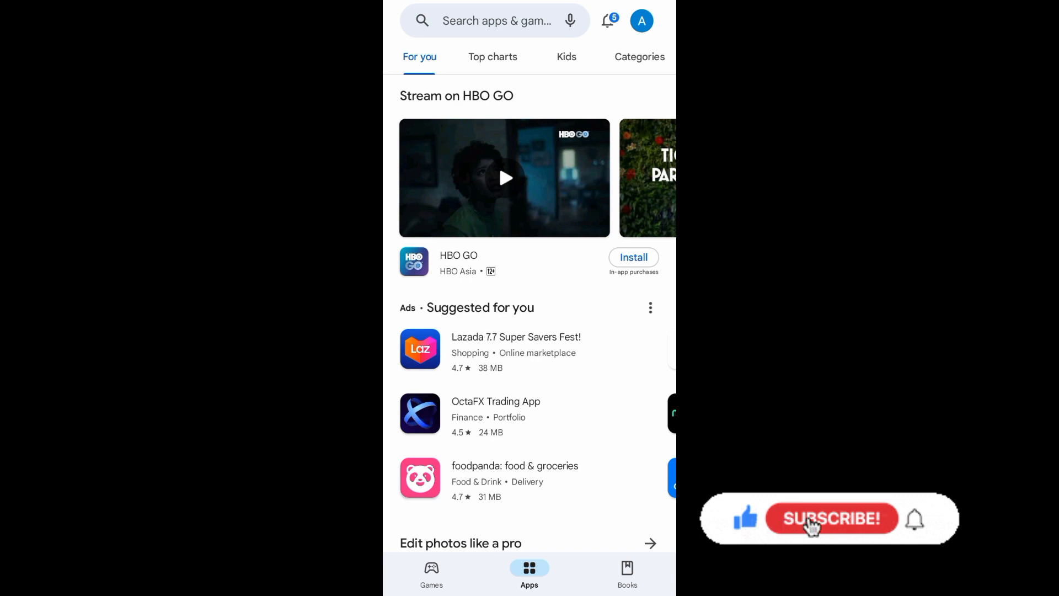
# Open Settings from the account avatar menu in Google Play Store.
pyautogui.click(832, 519)
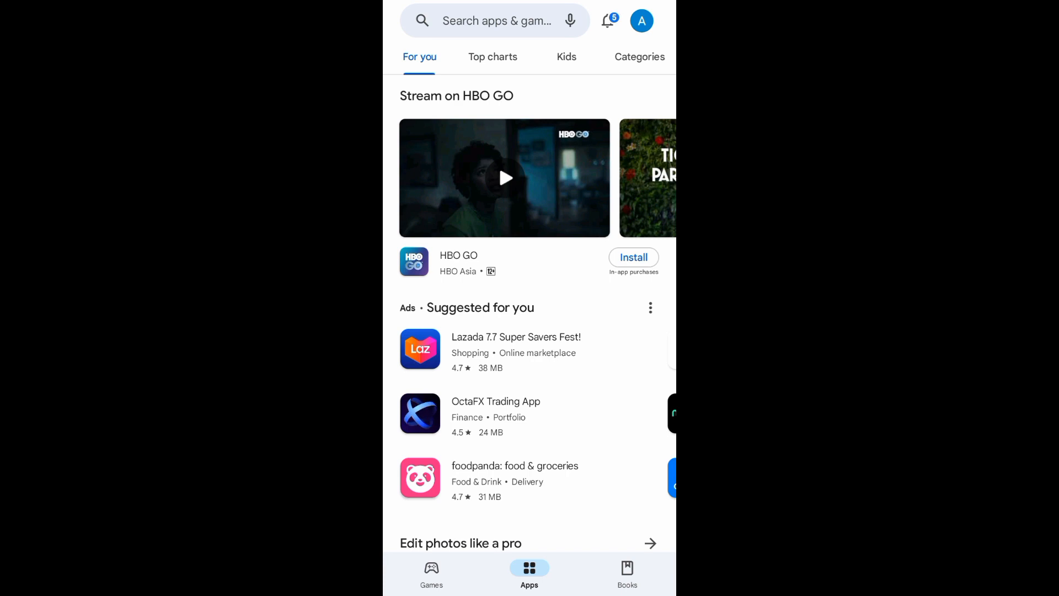
pyautogui.click(641, 20)
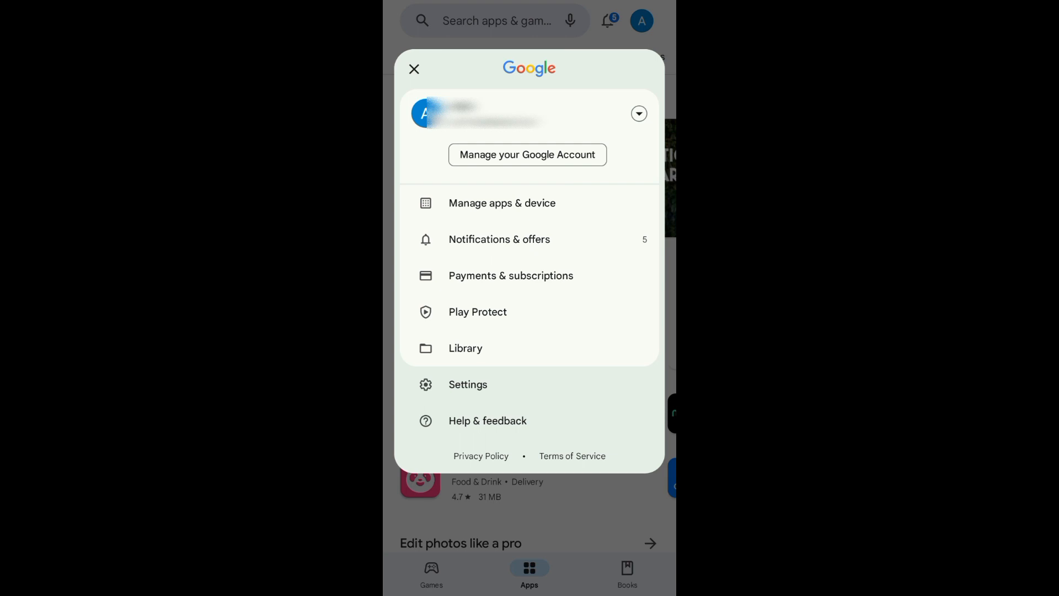
pyautogui.click(467, 384)
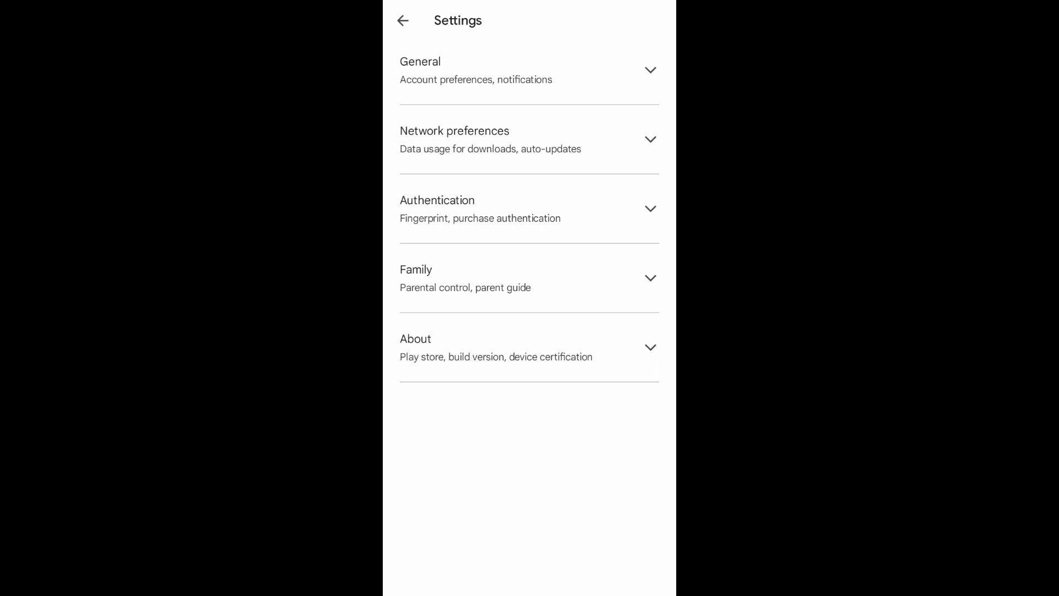
# Expand About (version 36.9.16-29) and check for a Play Store update.
pyautogui.click(528, 347)
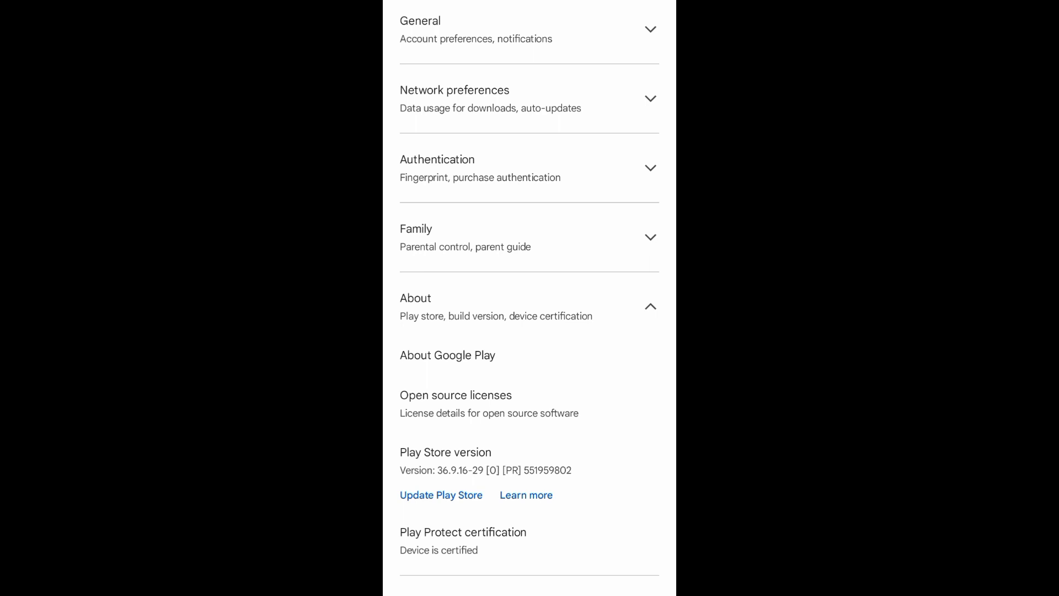
pyautogui.click(440, 495)
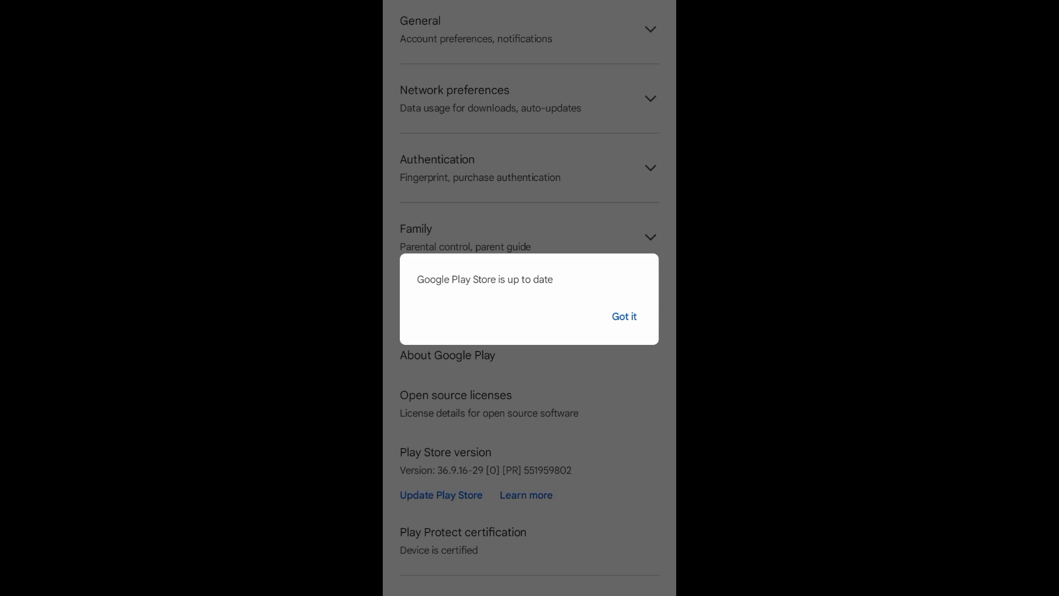
pyautogui.click(624, 316)
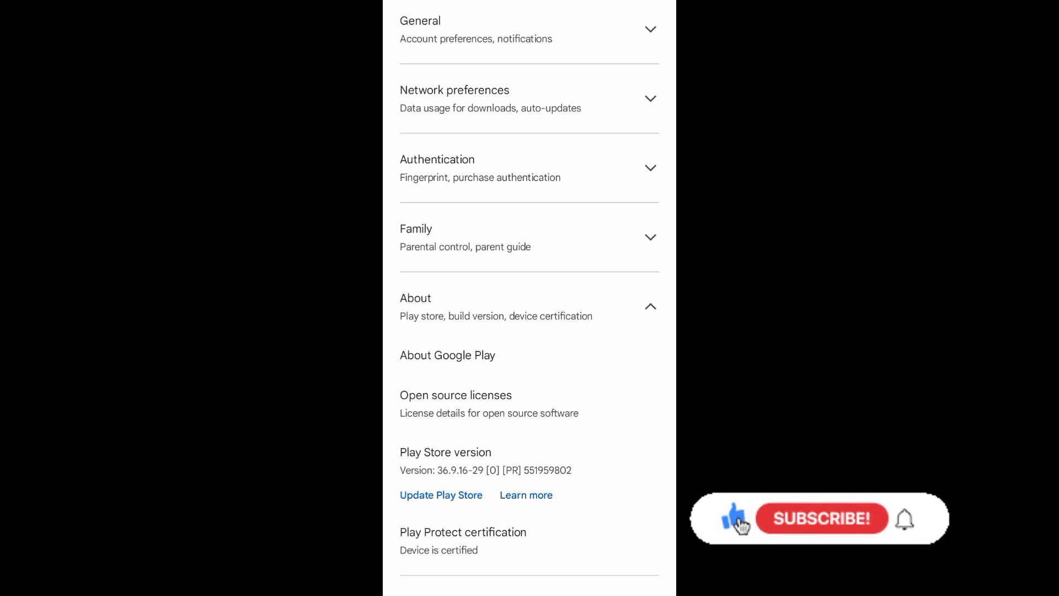
pyautogui.moveTo(796, 529)
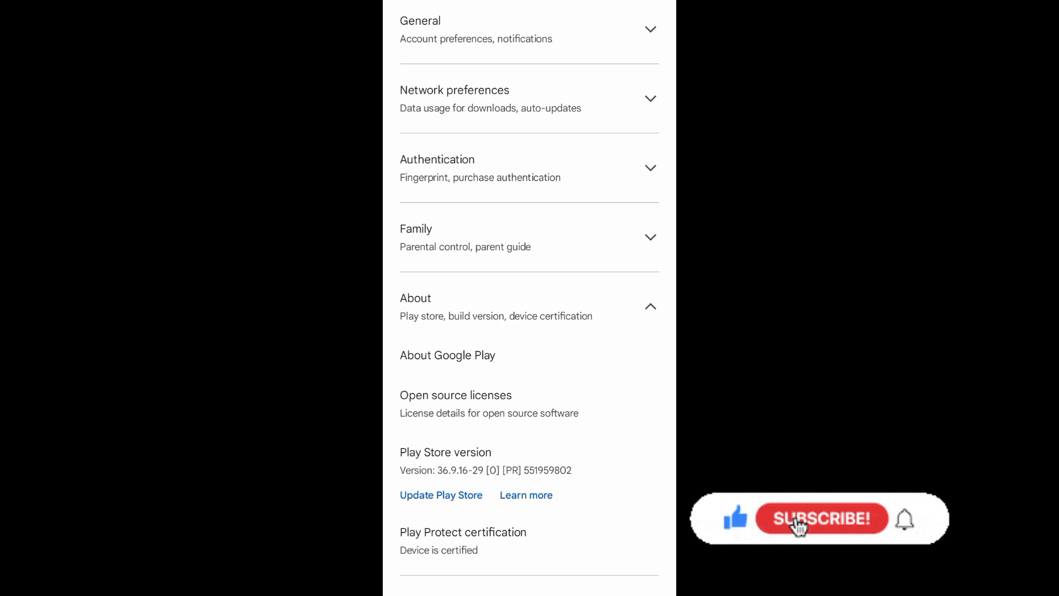
pyautogui.click(817, 528)
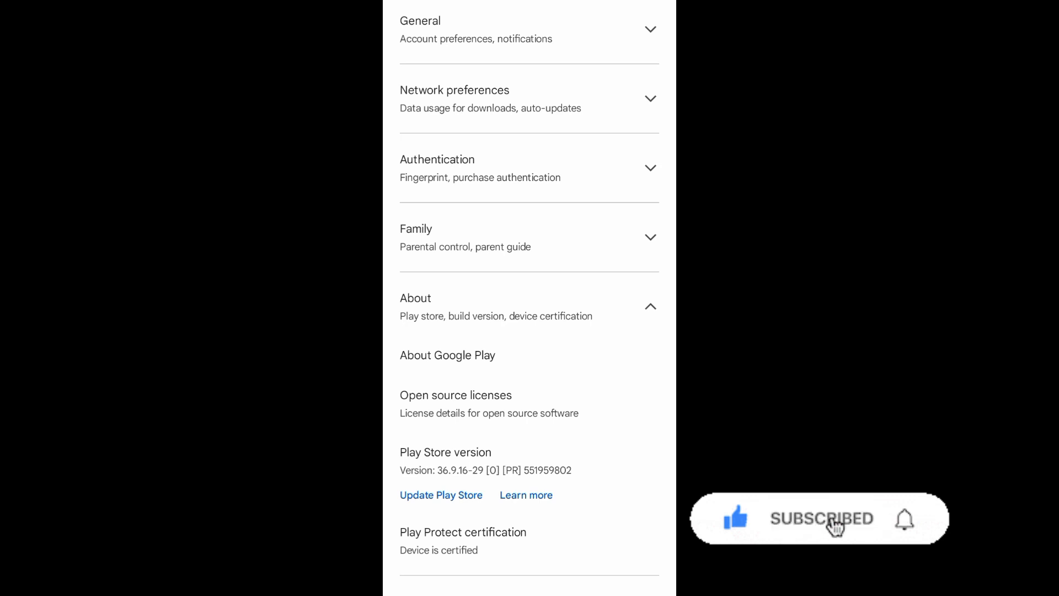
pyautogui.moveTo(908, 522)
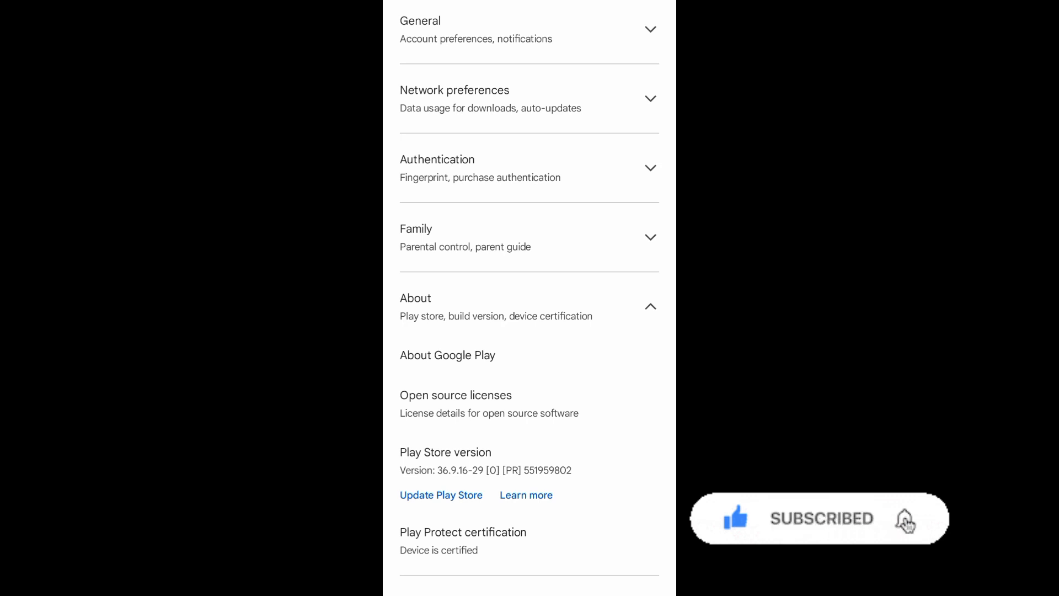
pyautogui.click(904, 519)
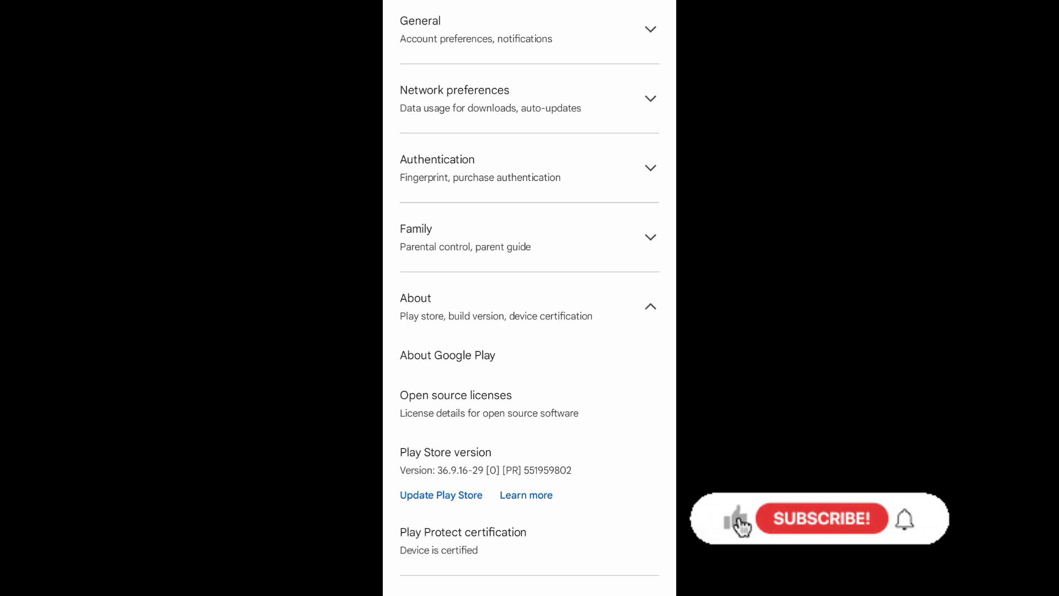
pyautogui.click(734, 519)
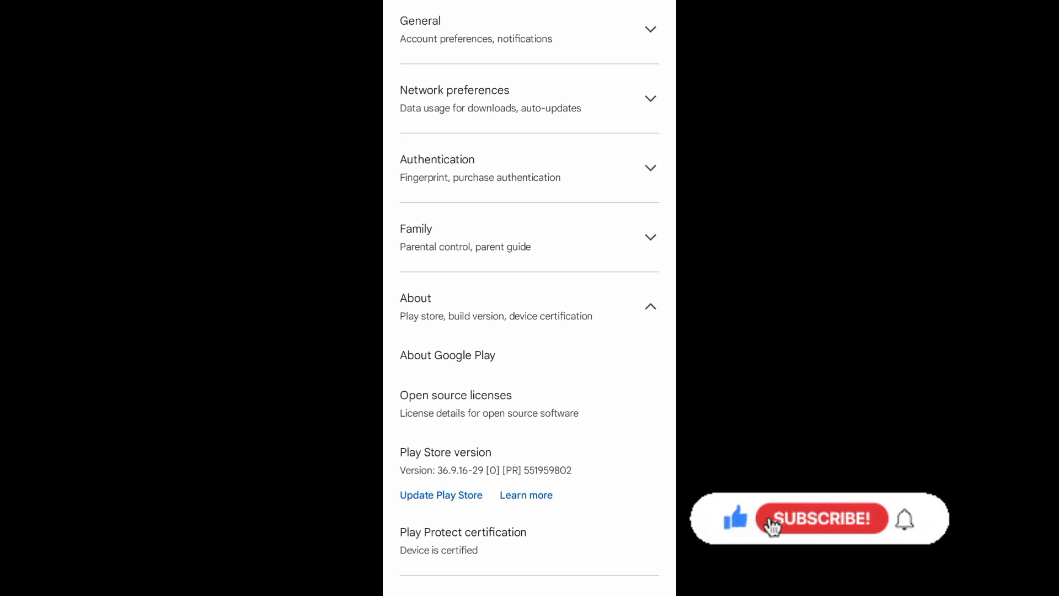